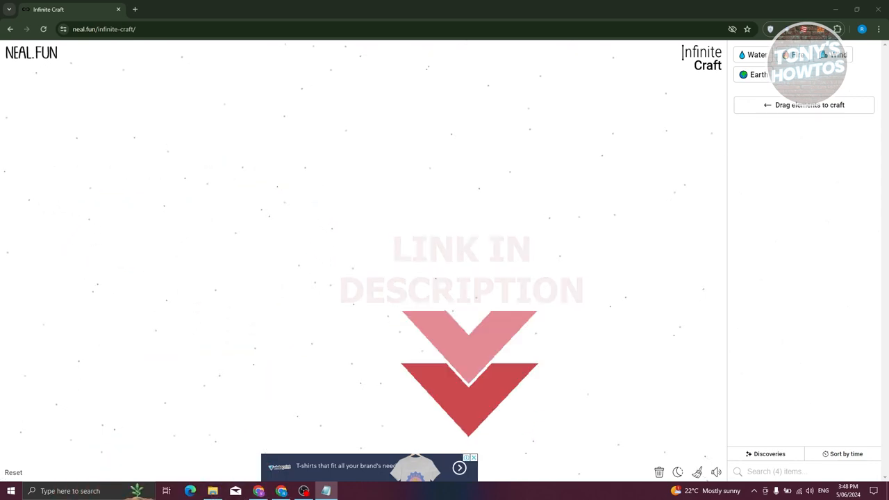
Step: Drag a starting element onto the canvas to begin crafting Lava and Stone
{"action": "left_click_drag", "start_coordinate": [757, 75], "coordinate": [323, 121]}
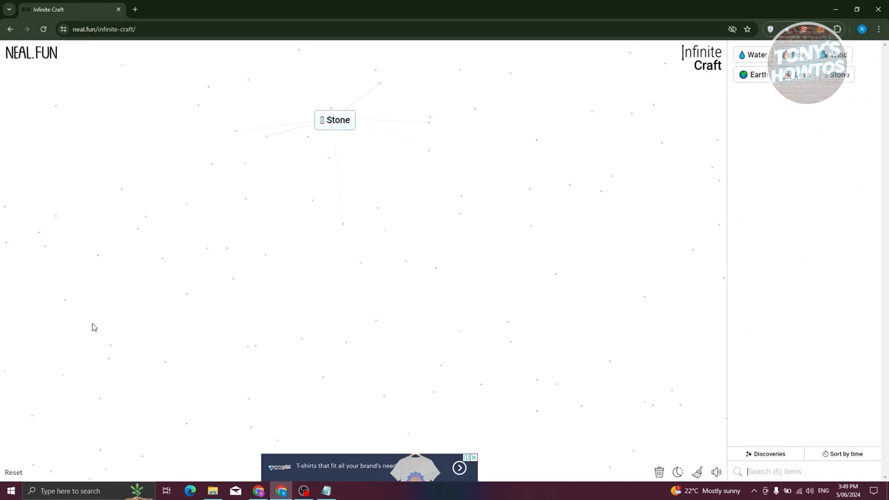
{"action": "mouse_move", "coordinate": [723, 86]}
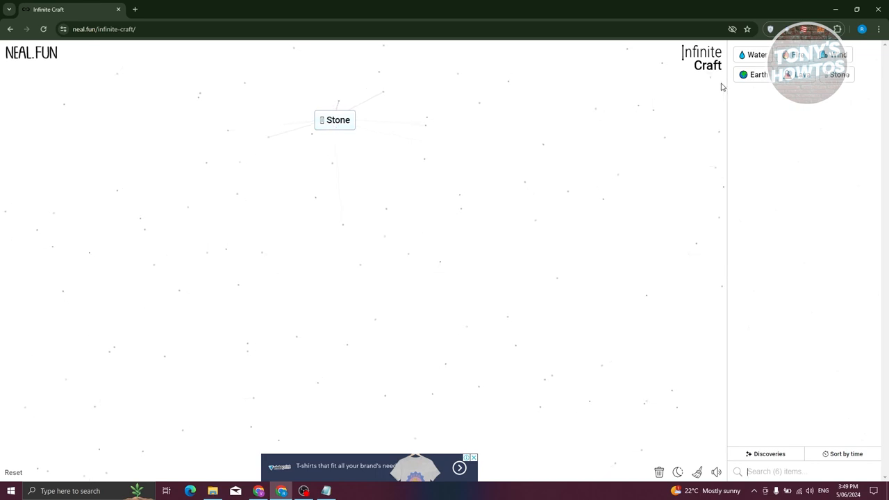
Step: Combine Stone with Water for Geysir, then combine ingredients toward Engine
{"action": "left_click_drag", "start_coordinate": [796, 54], "coordinate": [472, 200]}
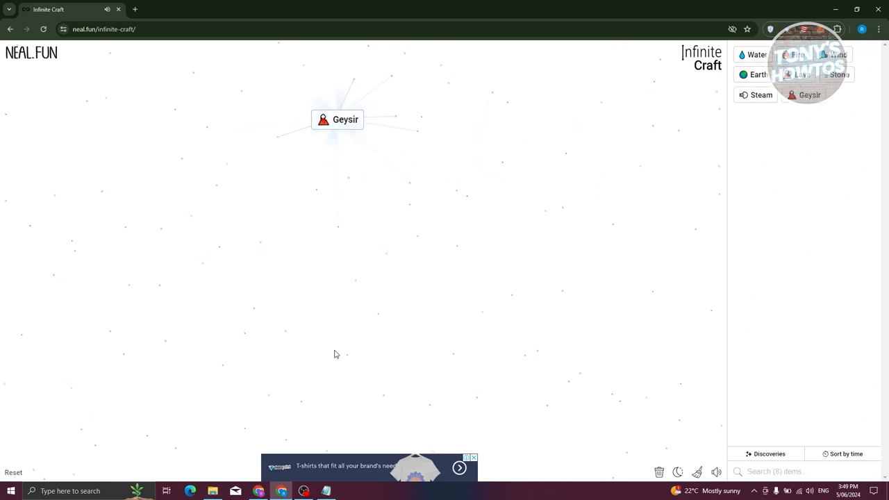
{"action": "left_click_drag", "start_coordinate": [337, 118], "coordinate": [198, 135]}
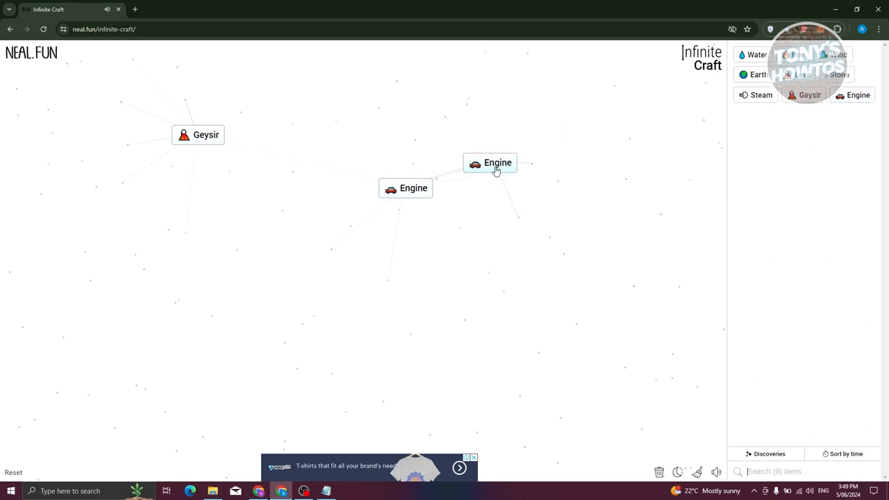
Step: Drag one Engine onto the other to form Rocket
{"action": "left_click_drag", "start_coordinate": [498, 163], "coordinate": [414, 189]}
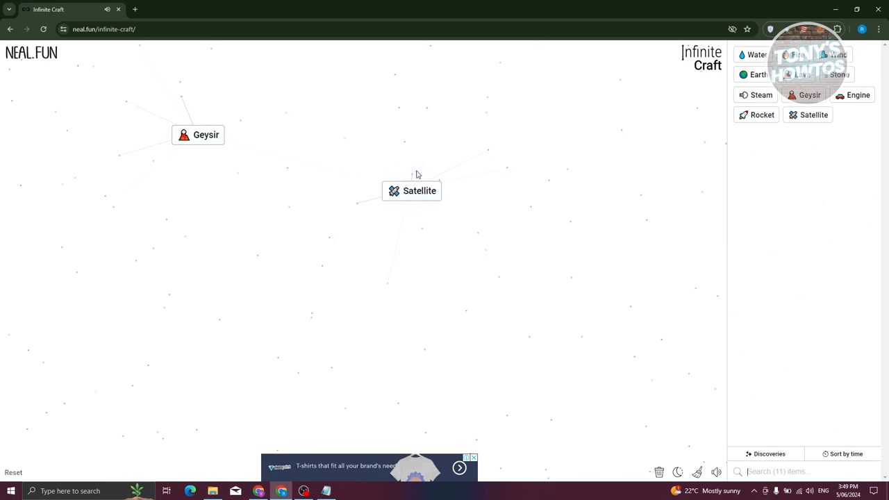
{"action": "mouse_move", "coordinate": [338, 231]}
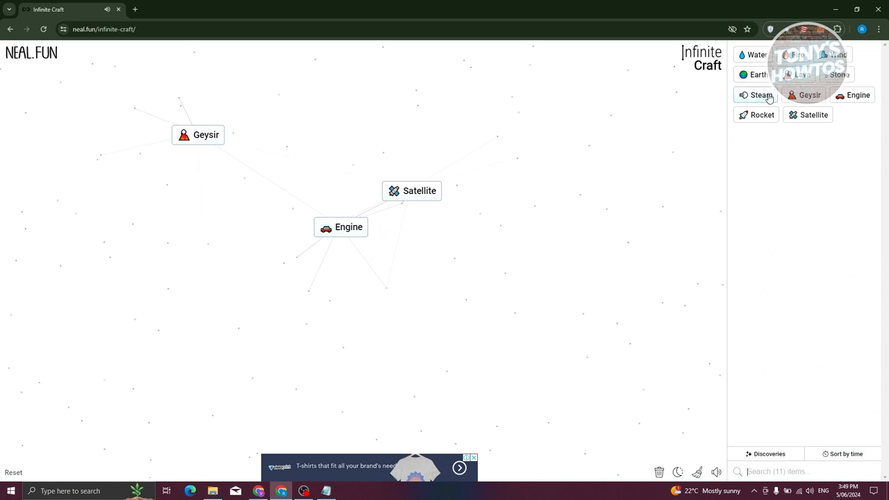
Step: Combine Steam with Engine for Train, then Bullet Train with Satellite for Internet
{"action": "left_click_drag", "start_coordinate": [761, 95], "coordinate": [364, 216]}
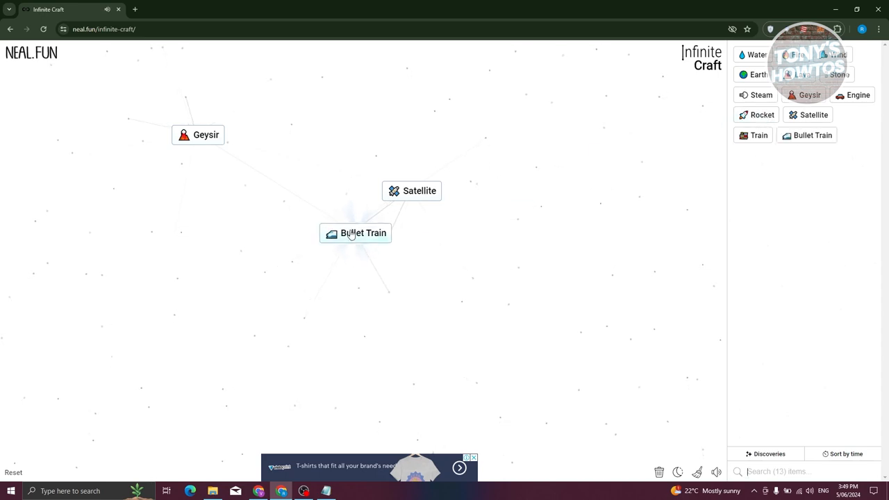
{"action": "left_click_drag", "start_coordinate": [356, 232], "coordinate": [389, 212]}
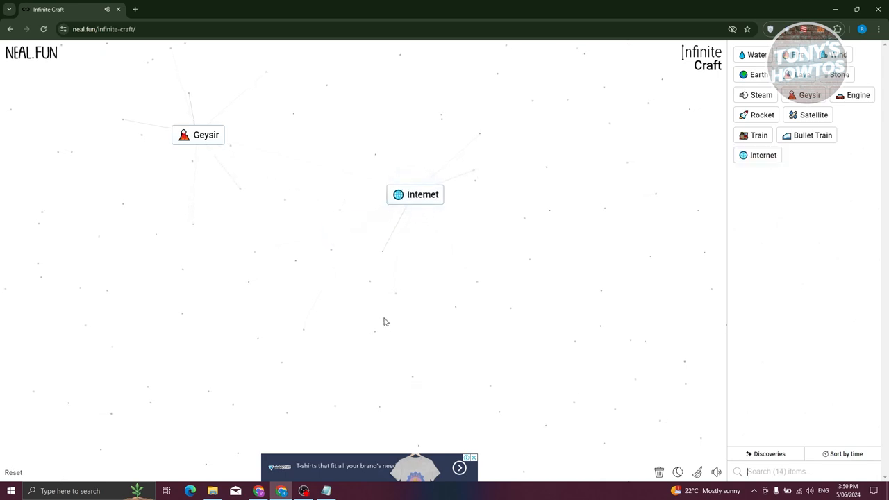
{"action": "mouse_move", "coordinate": [428, 202]}
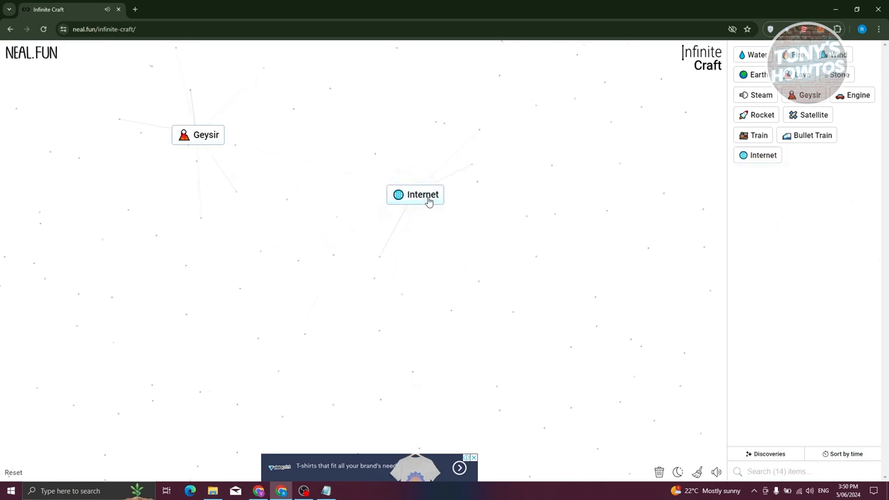
Step: Move Internet across the canvas until it rests against Geysir
{"action": "left_click_drag", "start_coordinate": [422, 194], "coordinate": [264, 173]}
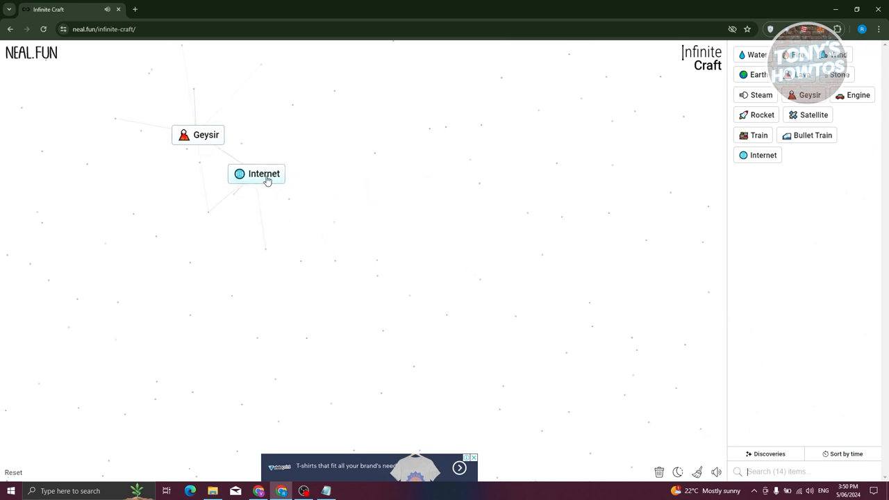
{"action": "left_click_drag", "start_coordinate": [264, 174], "coordinate": [357, 185]}
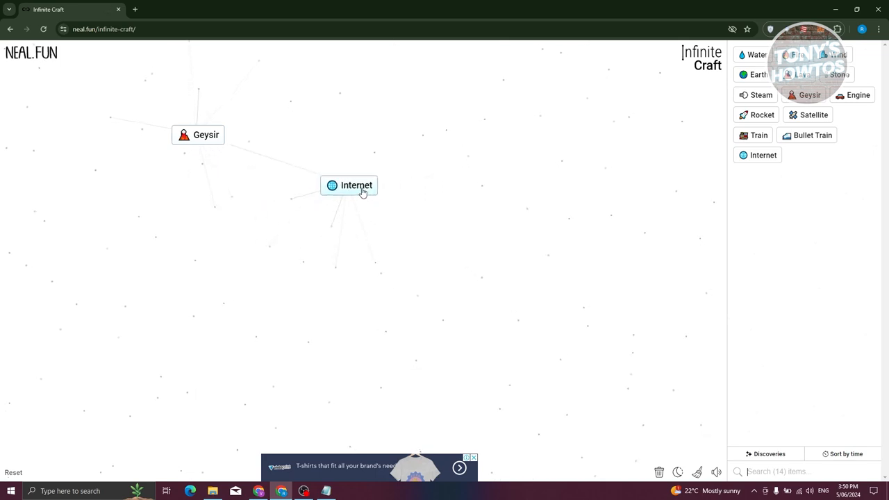
{"action": "left_click_drag", "start_coordinate": [356, 185], "coordinate": [188, 158]}
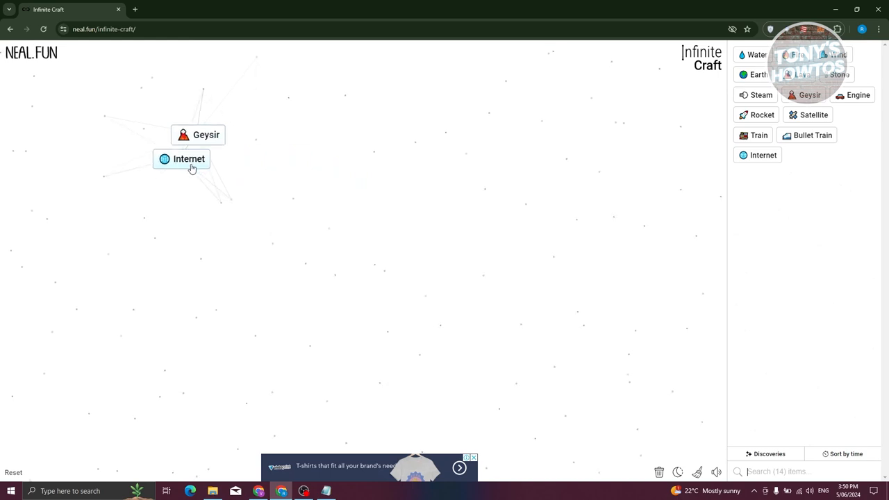